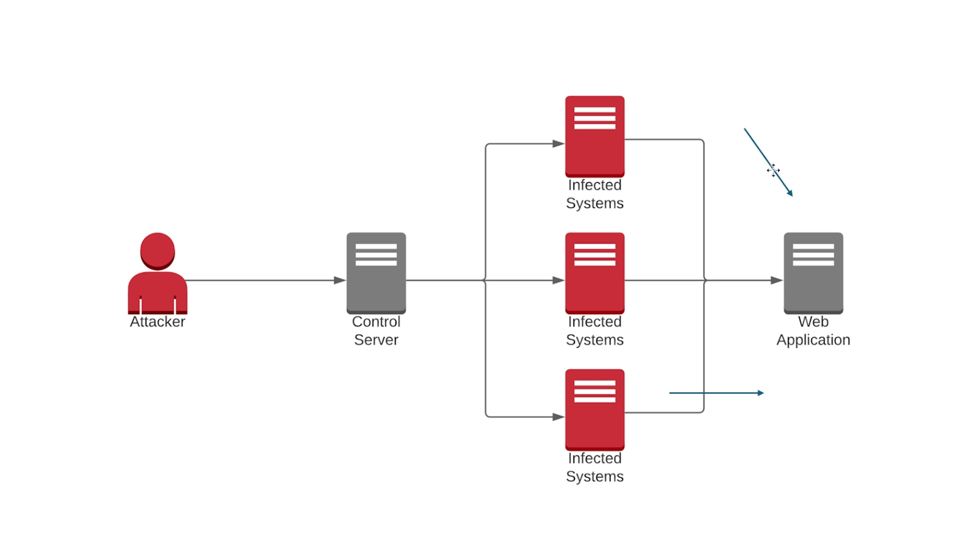
drag(766, 158, 73, 73)
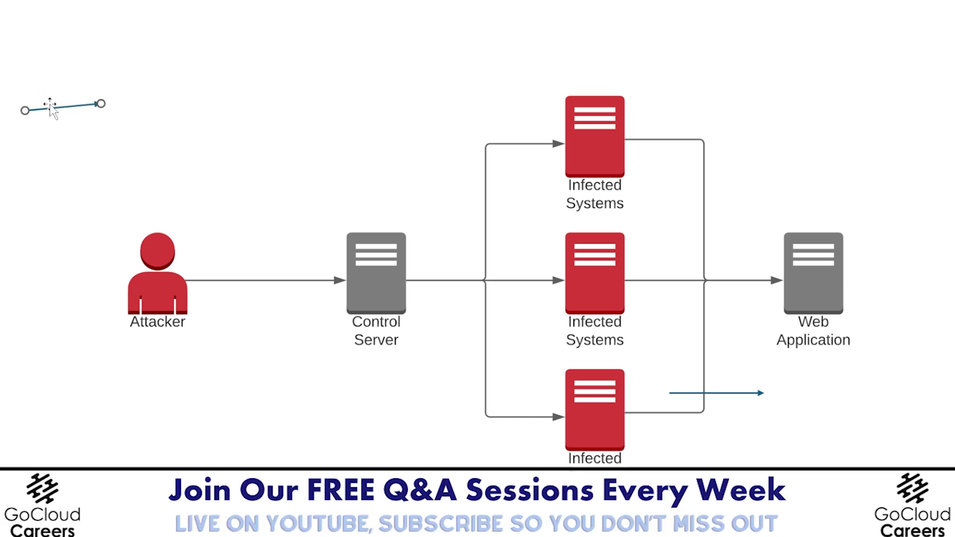
drag(61, 104, 737, 258)
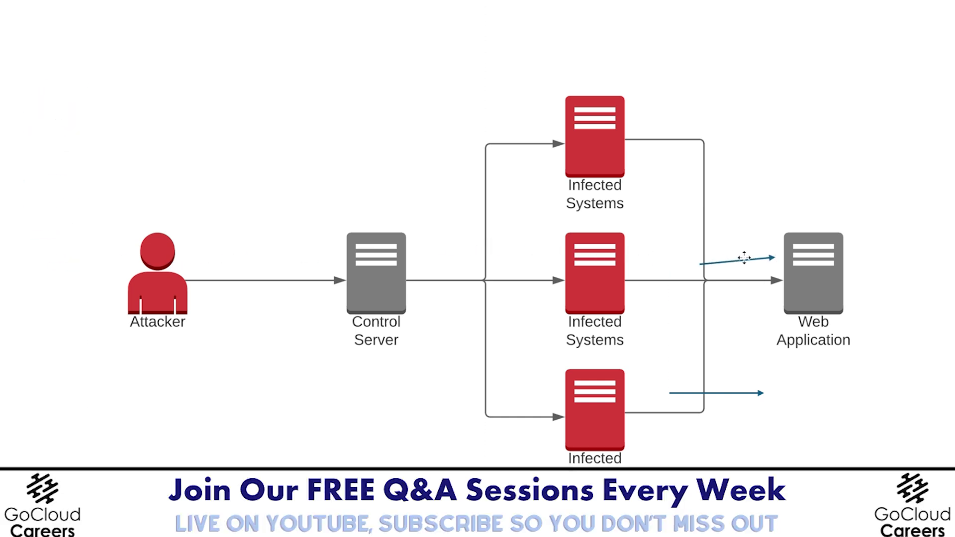
mouse_move(735, 241)
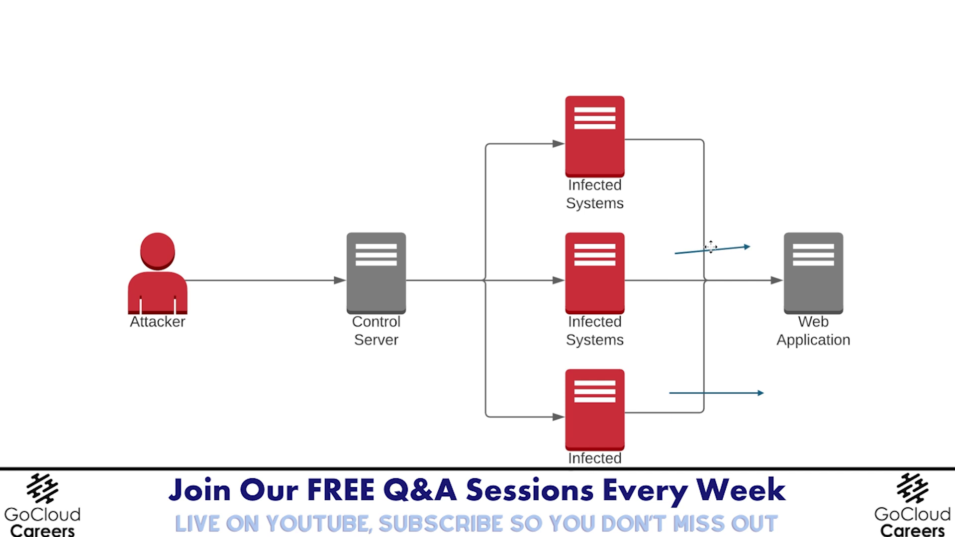
drag(710, 246, 192, 219)
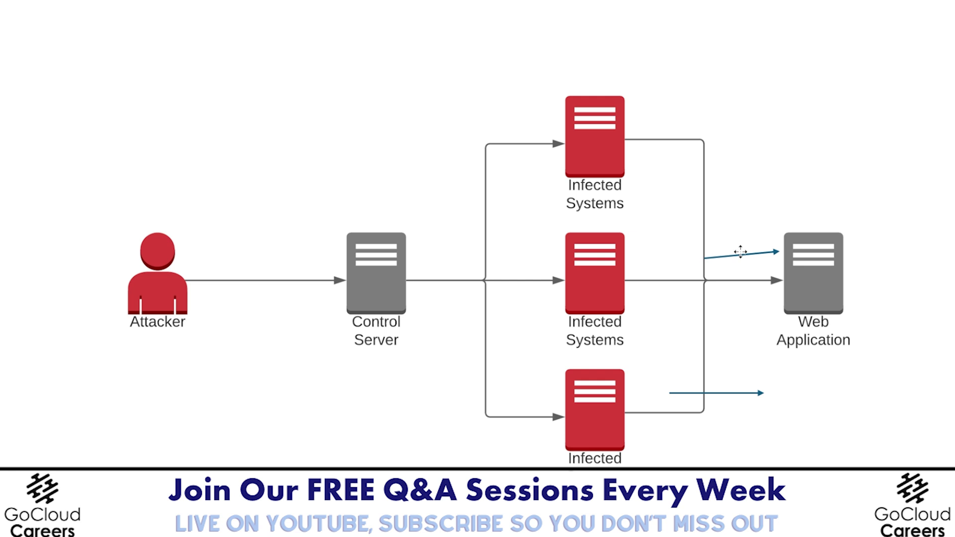
drag(740, 252, 206, 147)
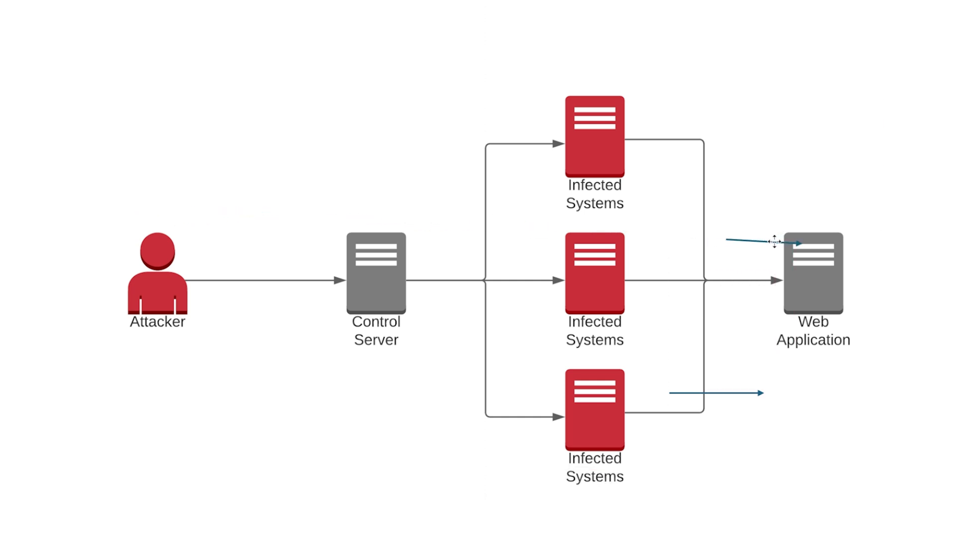
drag(761, 242, 147, 167)
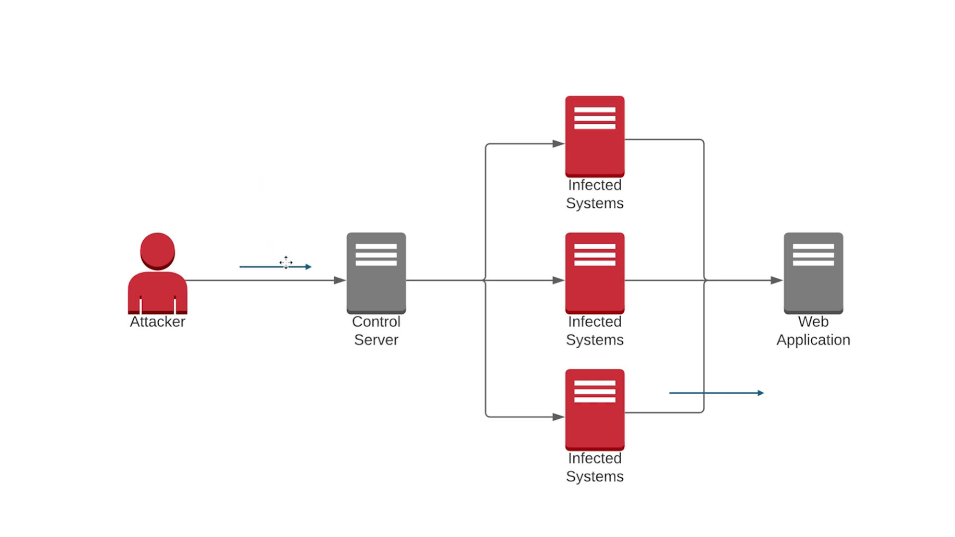
drag(286, 262, 499, 113)
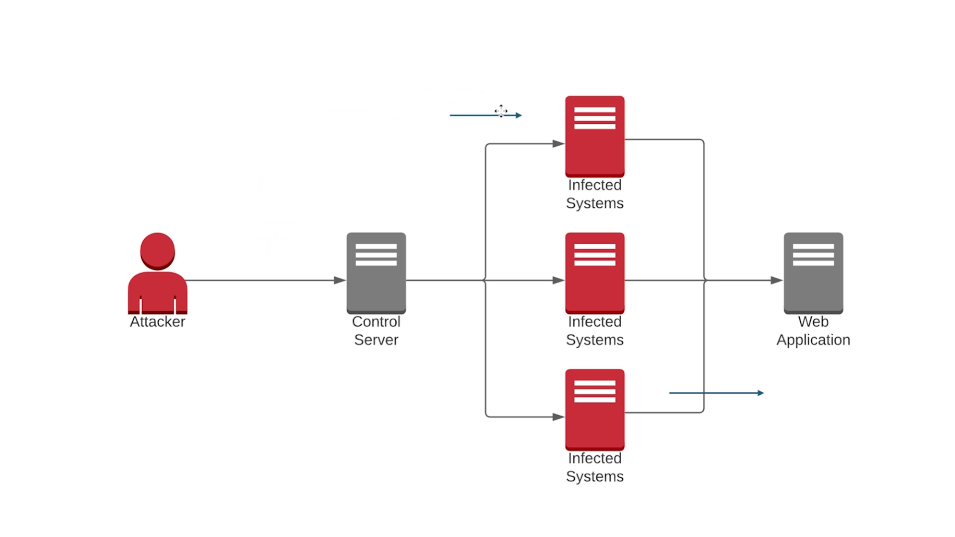
drag(487, 113, 513, 266)
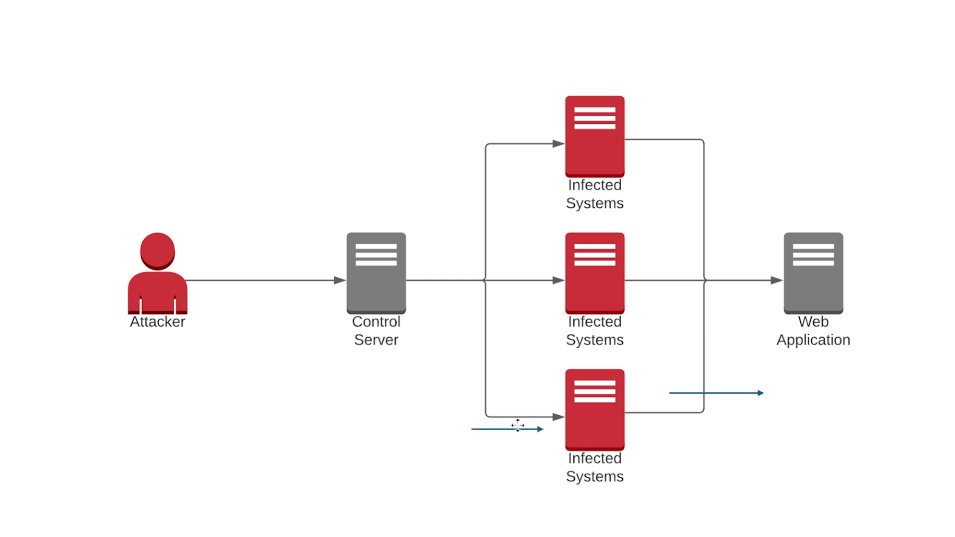
drag(508, 425, 655, 262)
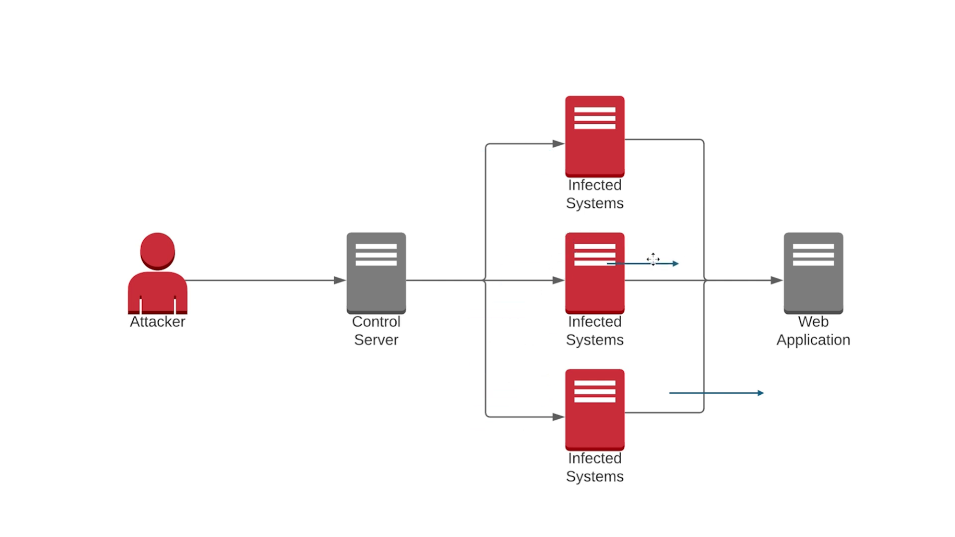
drag(652, 261, 706, 264)
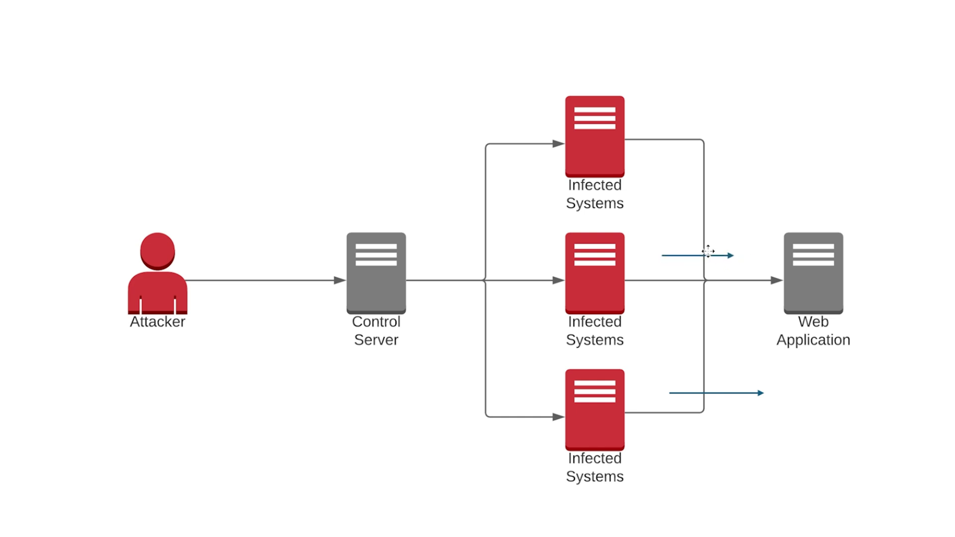
drag(707, 253, 645, 168)
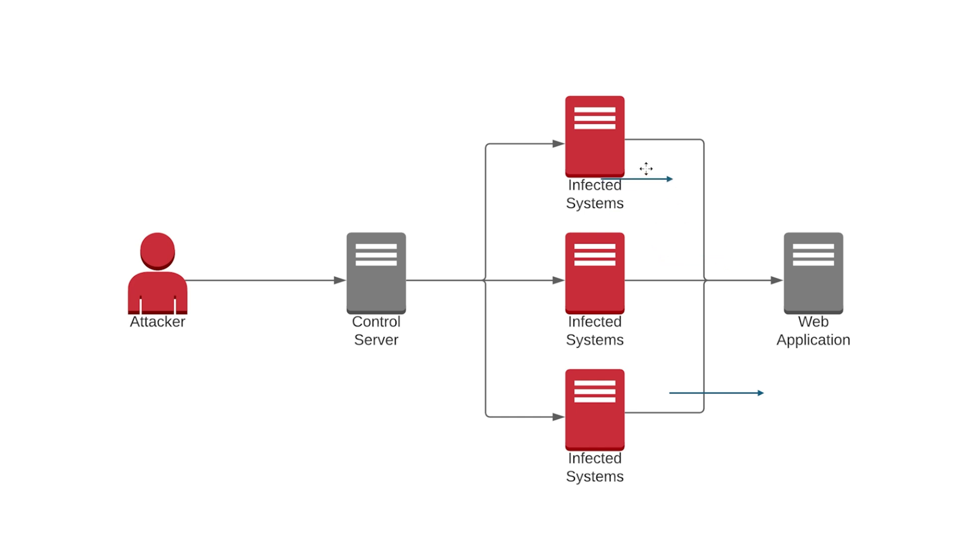
drag(649, 180, 689, 122)
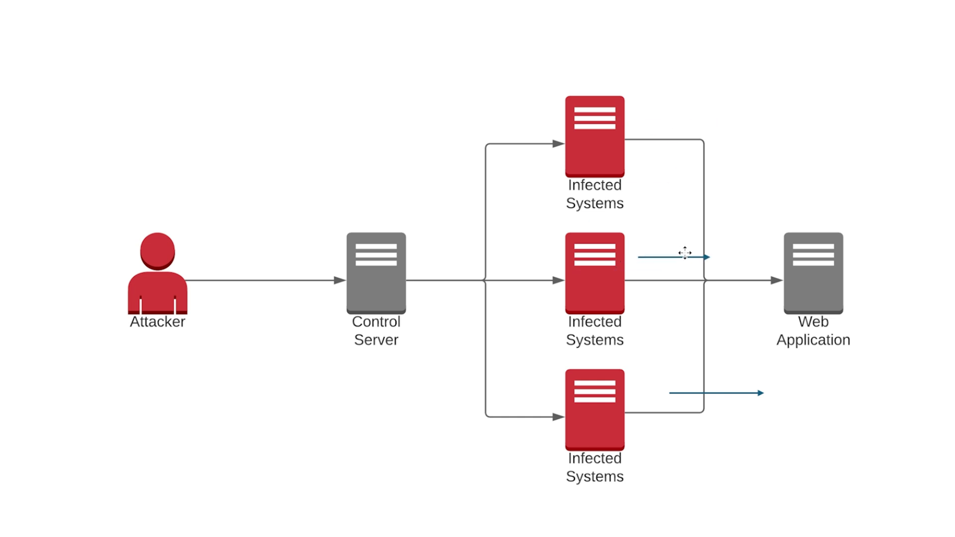
drag(686, 255, 676, 358)
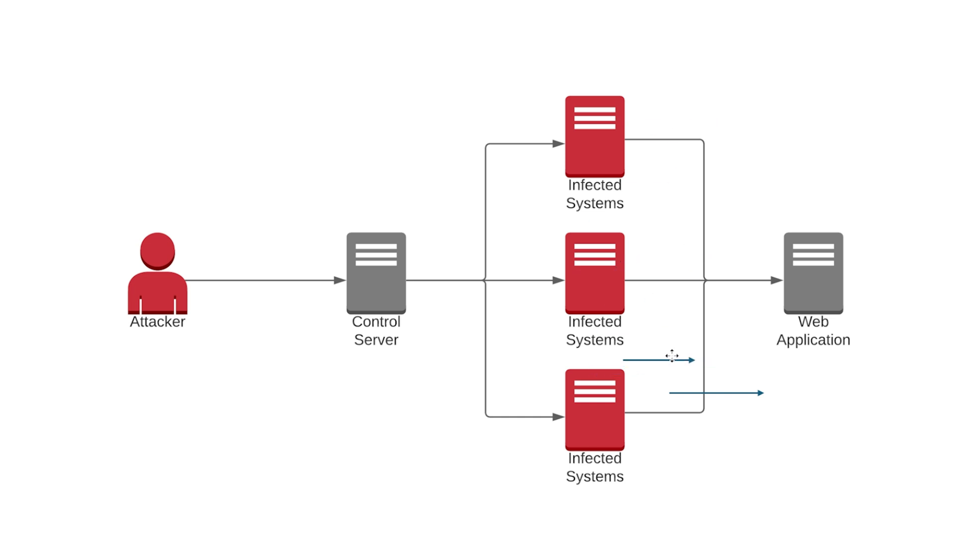
drag(667, 356, 740, 235)
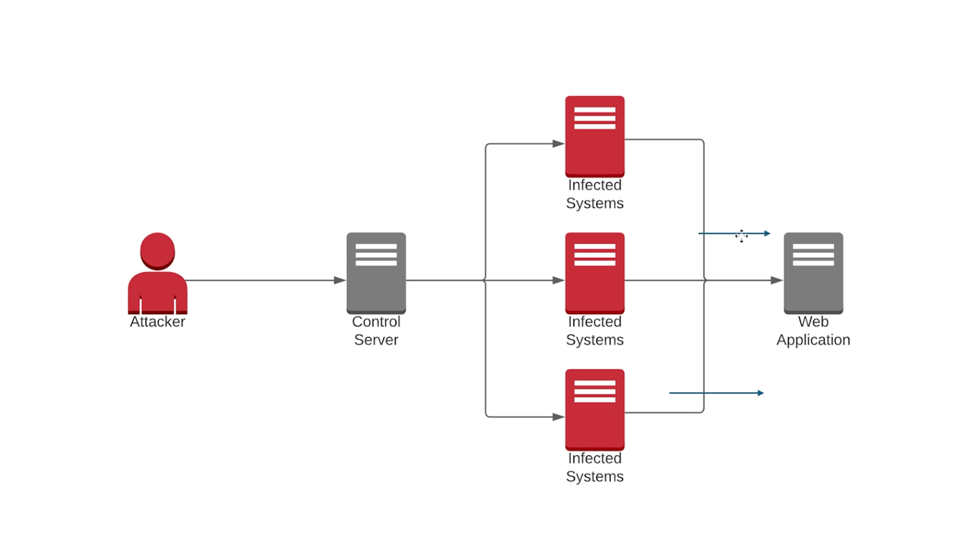
drag(744, 234, 329, 42)
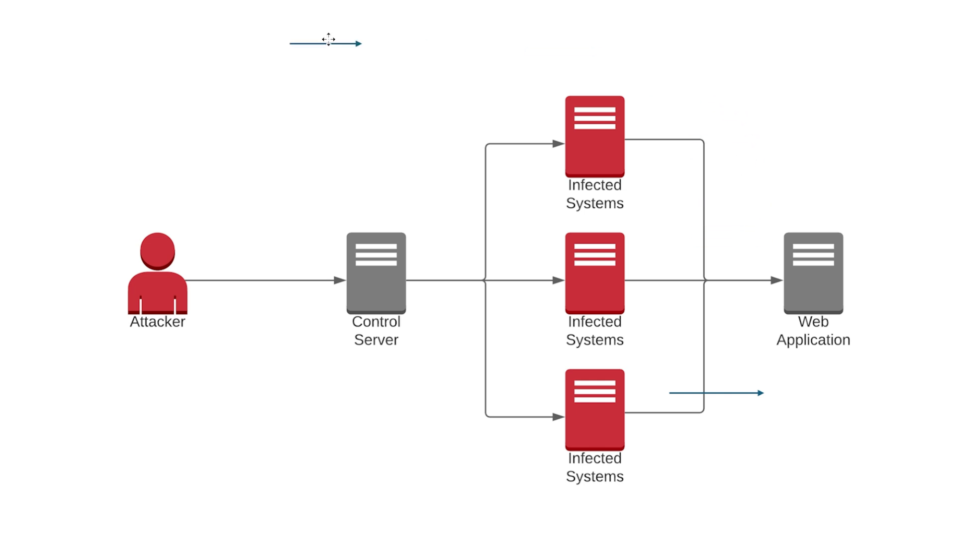
drag(325, 41, 177, 92)
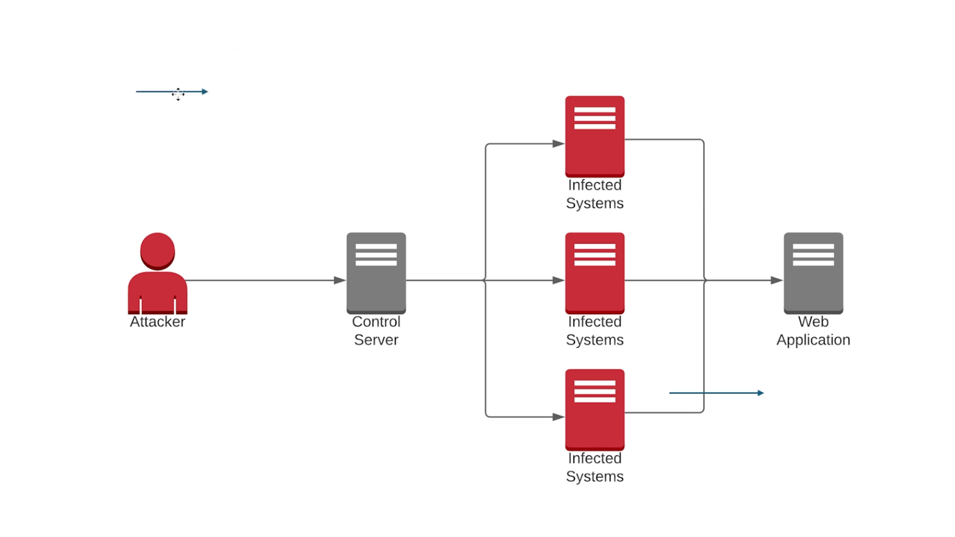